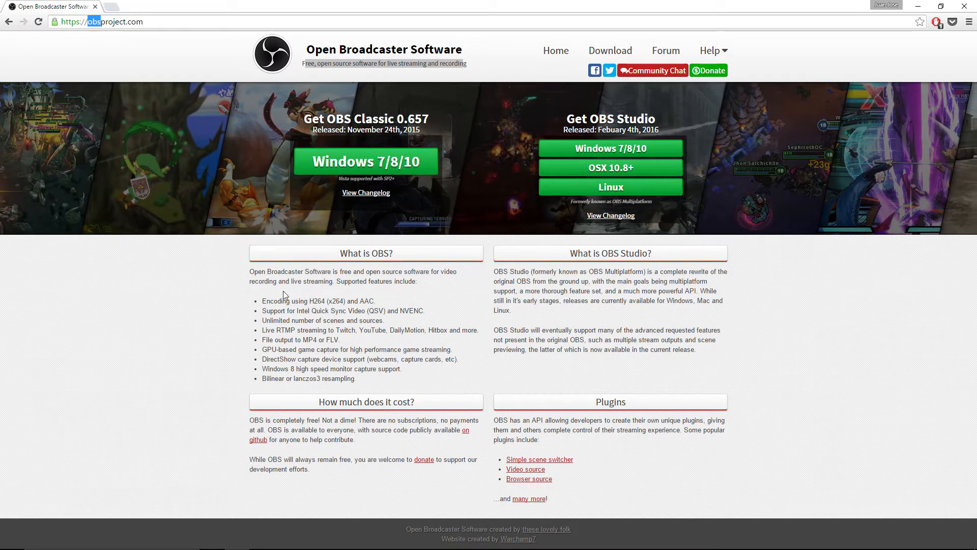
# - Bring up the Start Menu's full list of installed apps
pyautogui.moveTo(261, 302); pyautogui.dragTo(358, 378)
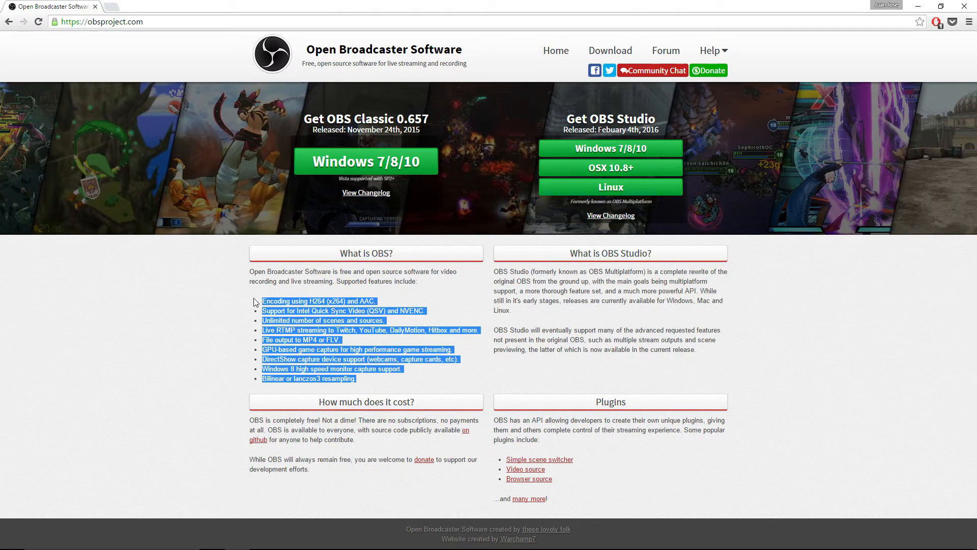
pyautogui.click(492, 368)
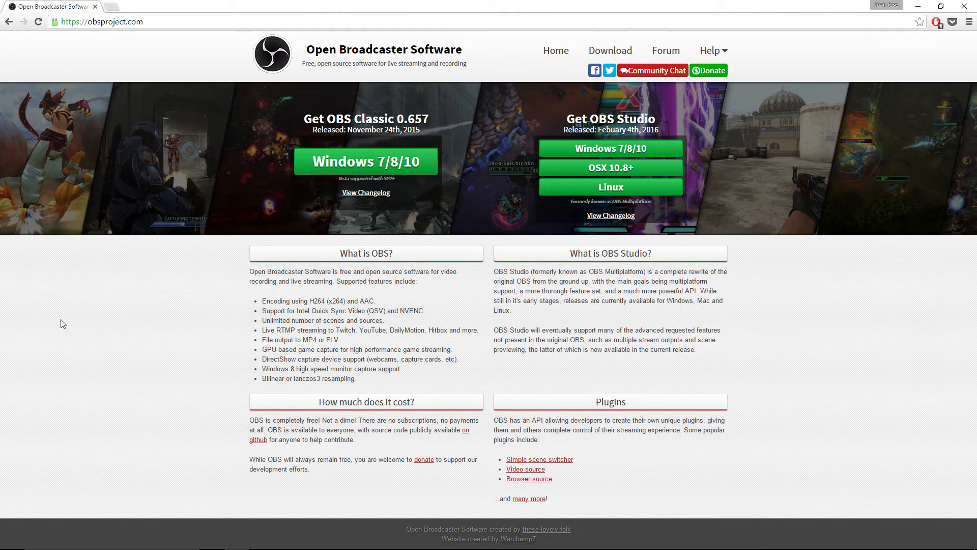
pyautogui.click(10, 539)
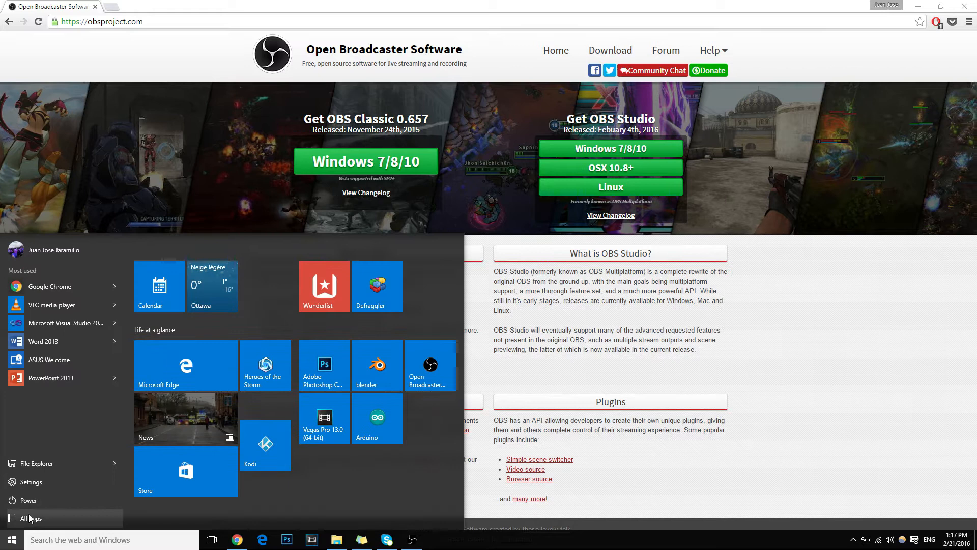
pyautogui.click(29, 518)
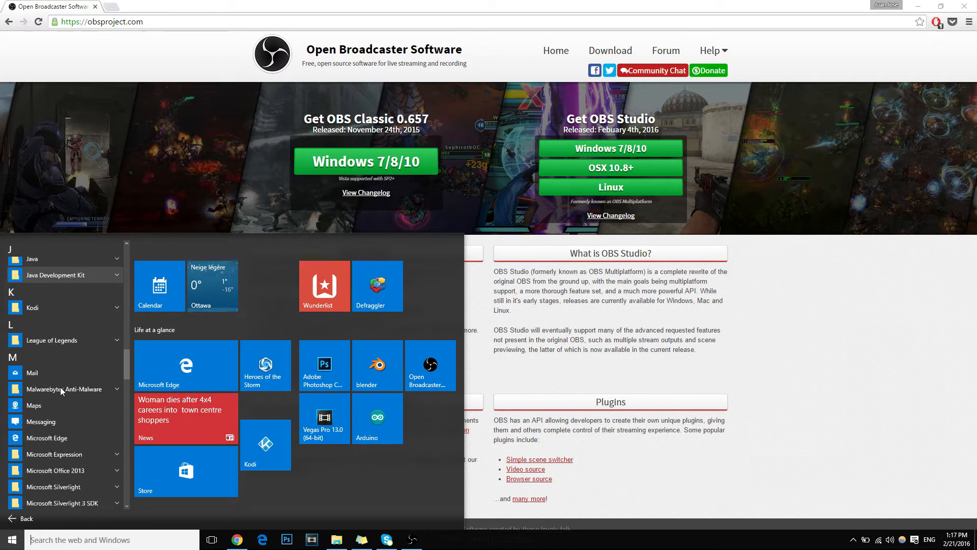
# - Expand the Open Broadcaster Software group and bring up options for its 64-bit shortcut
pyautogui.scroll(-3)
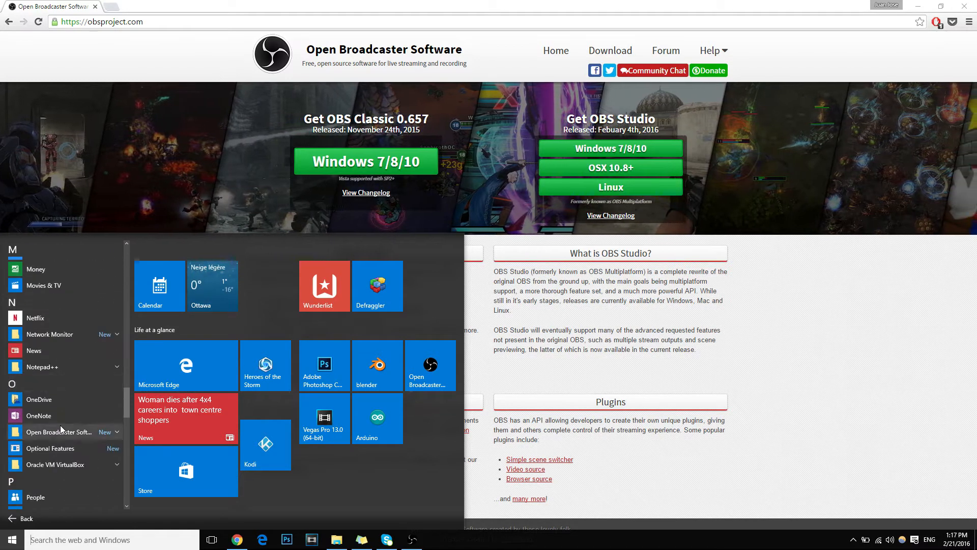
pyautogui.click(59, 432)
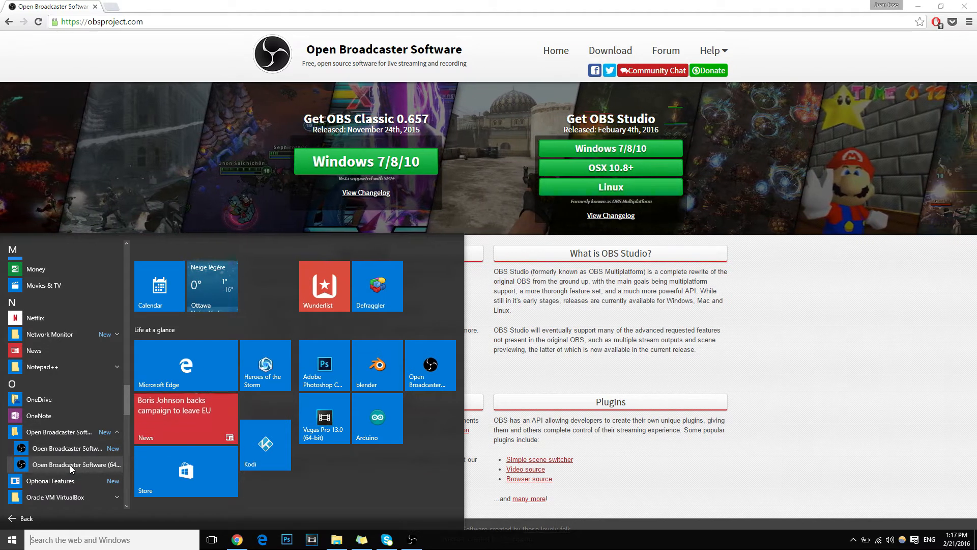
pyautogui.rightClick(76, 464)
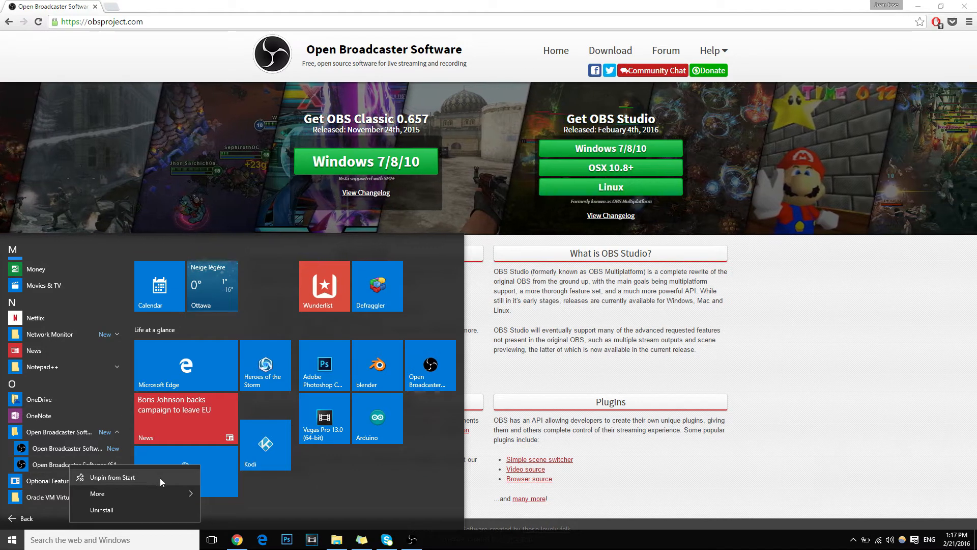
pyautogui.moveTo(448, 374)
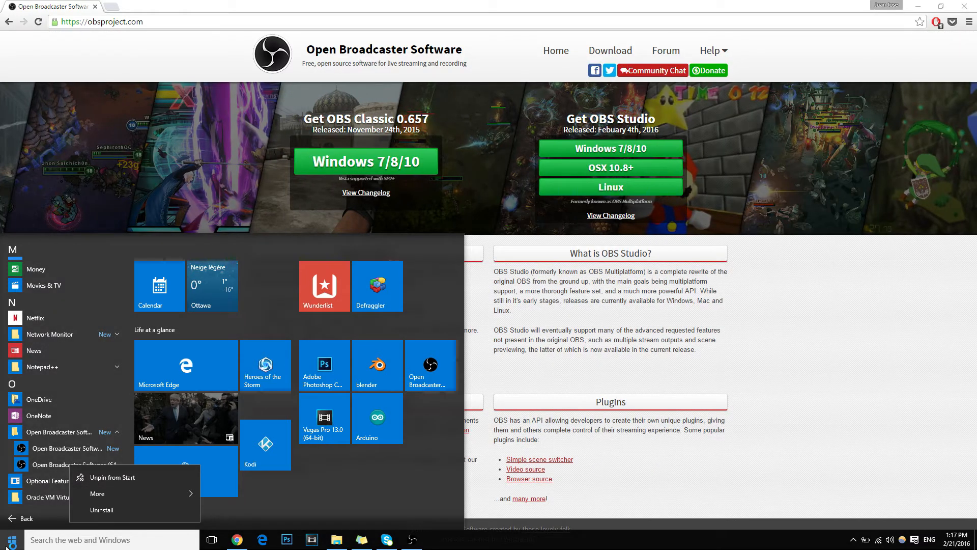
pyautogui.moveTo(98, 493)
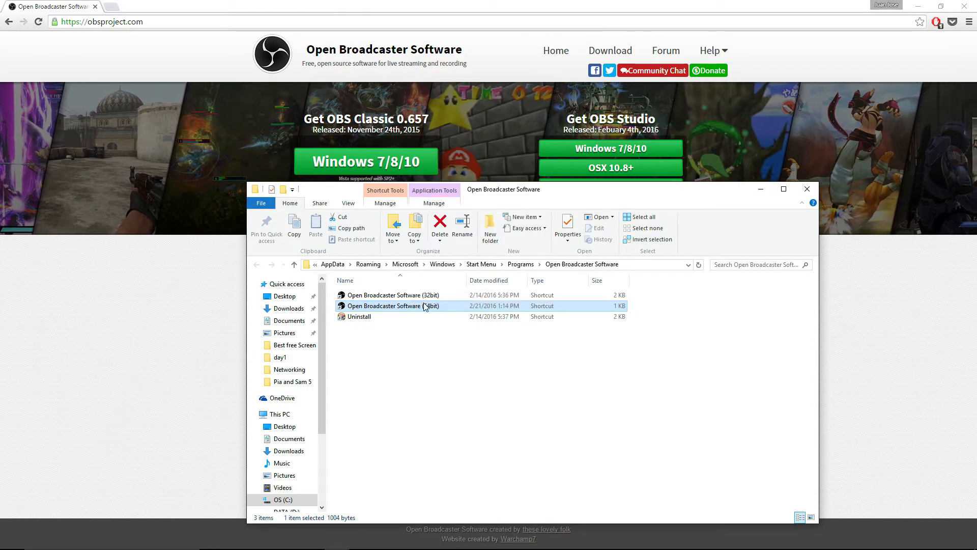
# - Set the 64-bit OBS shortcut to run in Windows 7 compatibility mode and apply it
pyautogui.click(567, 227)
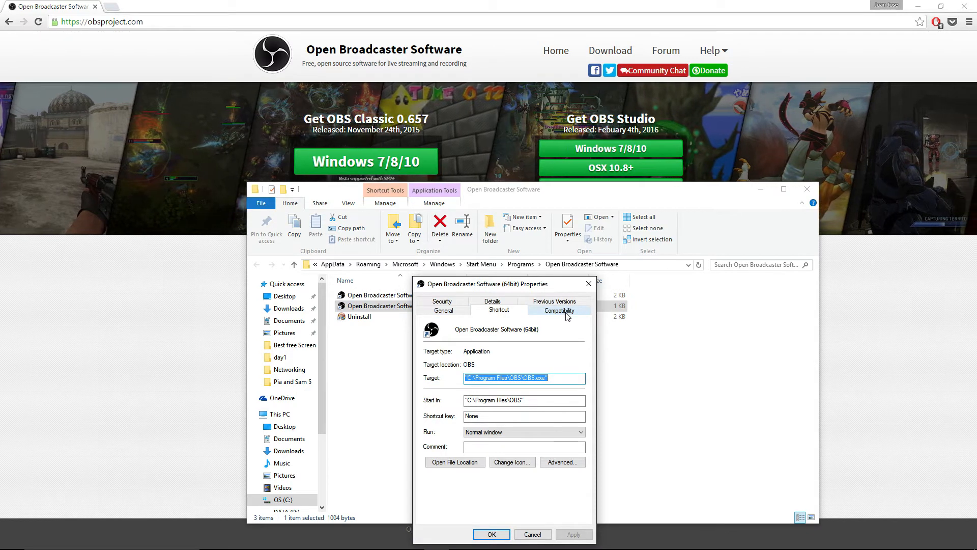
pyautogui.click(559, 309)
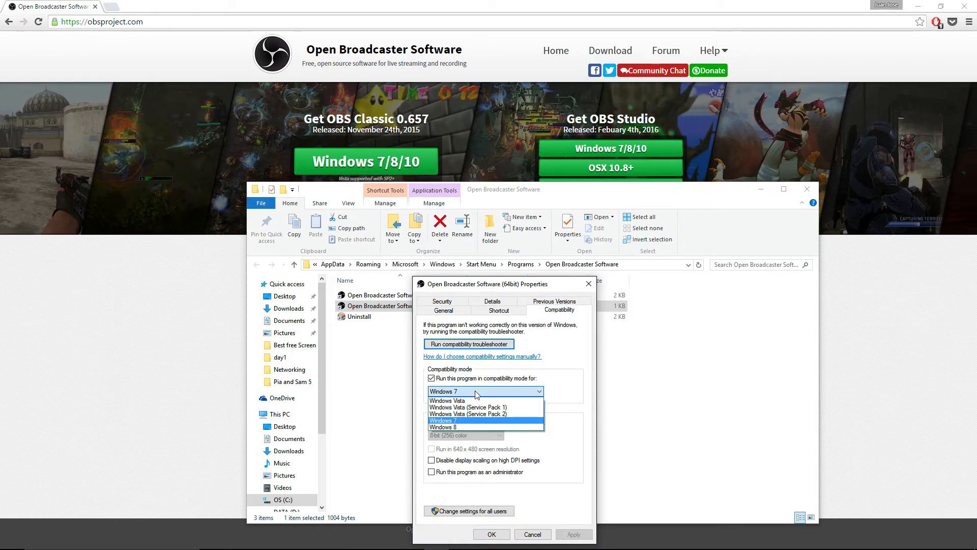
pyautogui.click(442, 420)
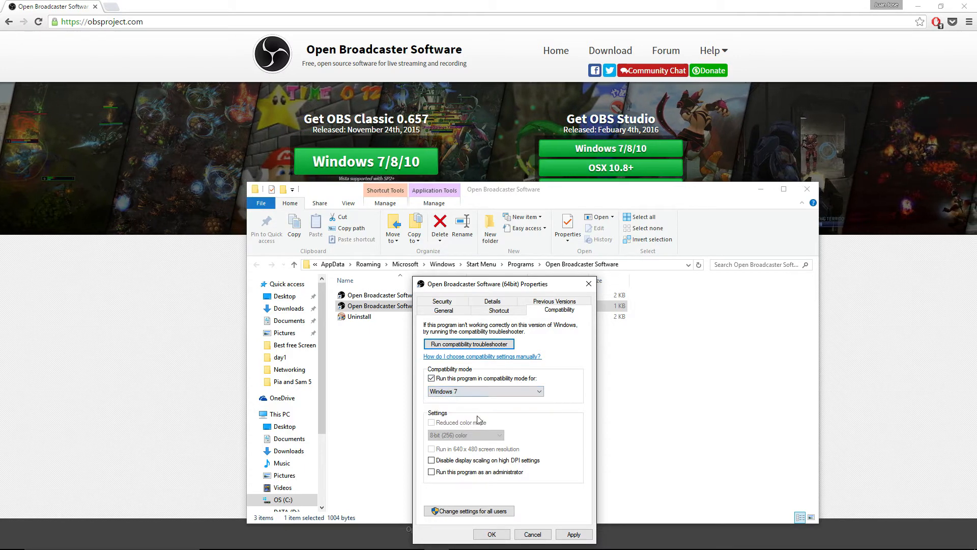
pyautogui.click(573, 534)
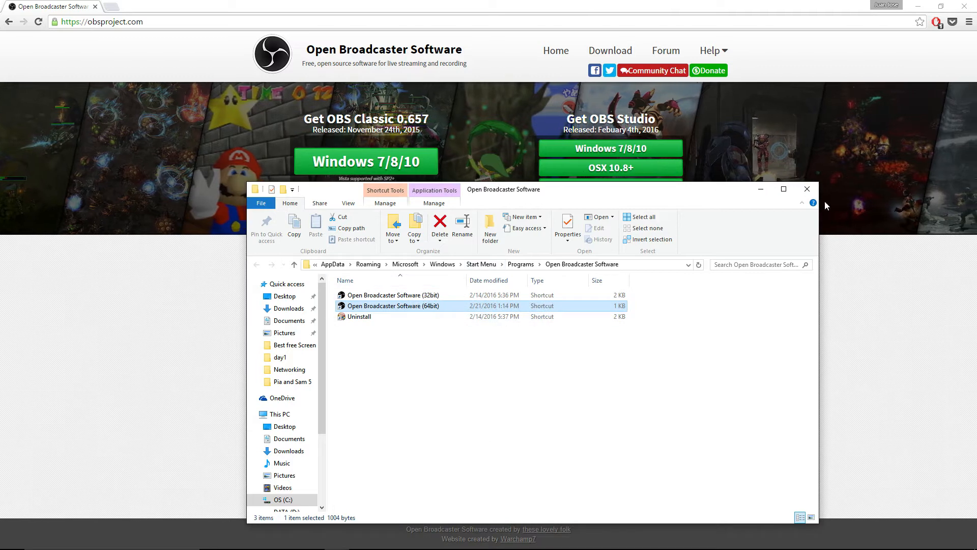
# - Close the shortcuts folder and launch OBS 64-bit beside the website
pyautogui.click(806, 190)
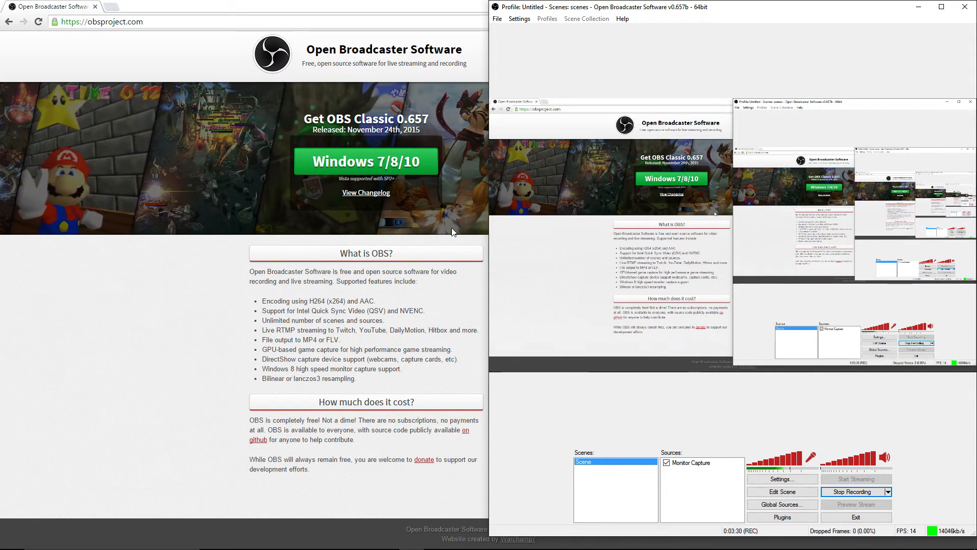
pyautogui.click(8, 540)
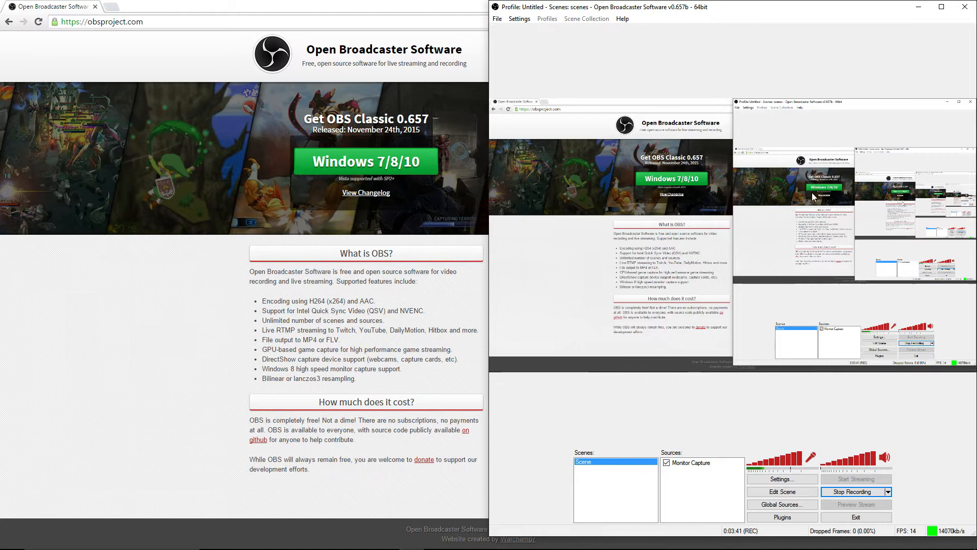
pyautogui.moveTo(704, 426)
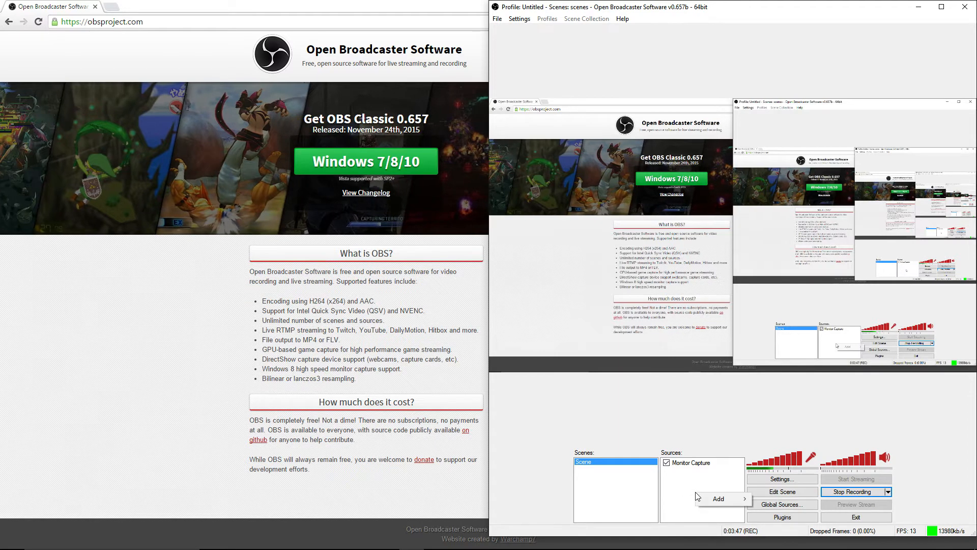
# - Add a new Monitor Capture source with the default name and accept its capture settings
pyautogui.click(718, 499)
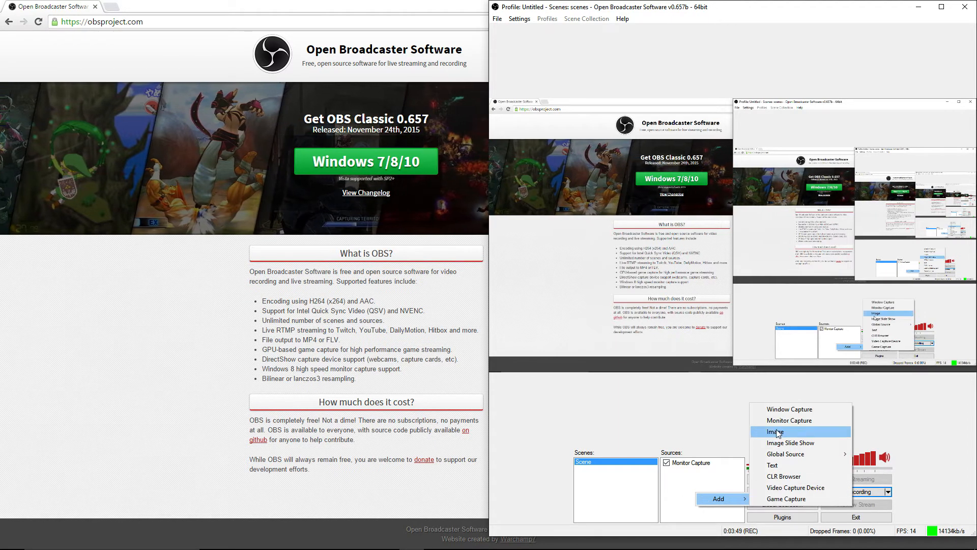
pyautogui.moveTo(788, 409)
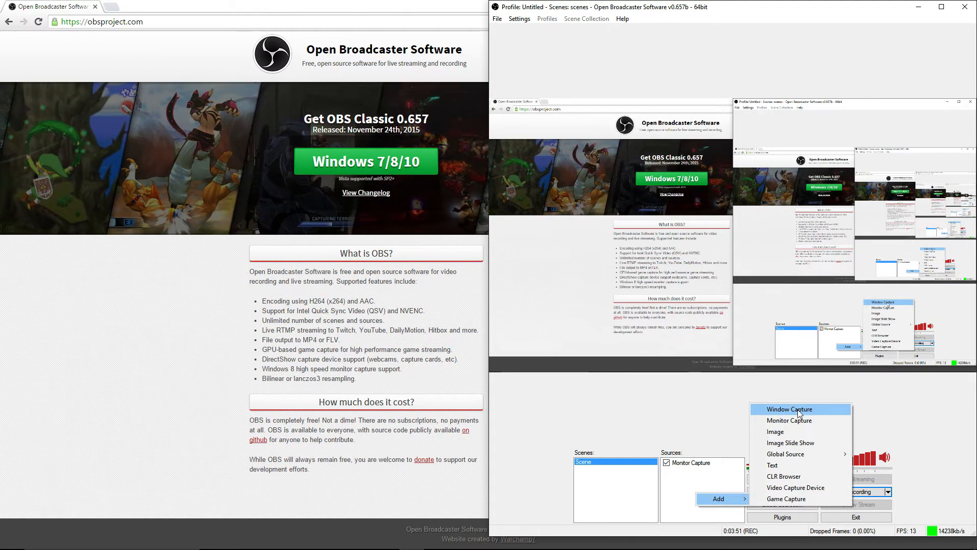
pyautogui.moveTo(790, 421)
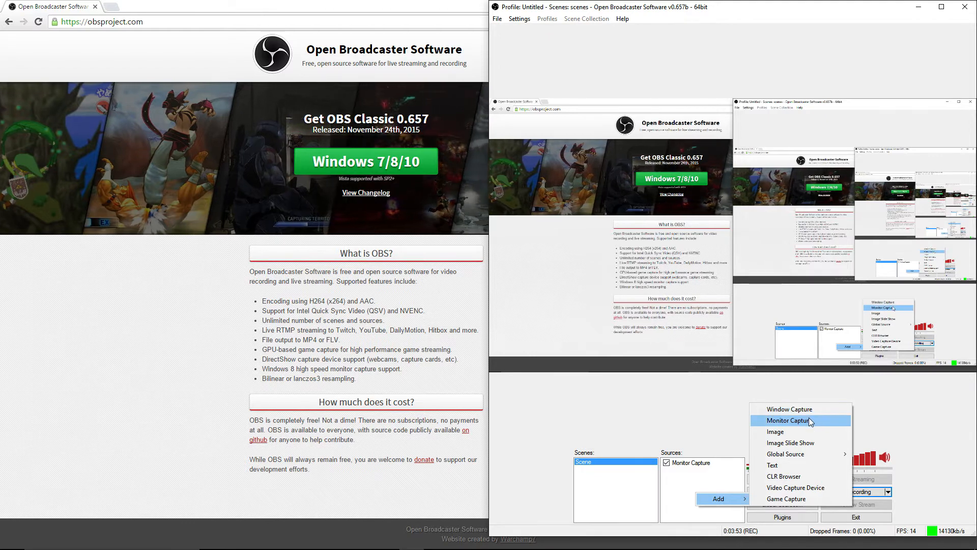
pyautogui.click(791, 420)
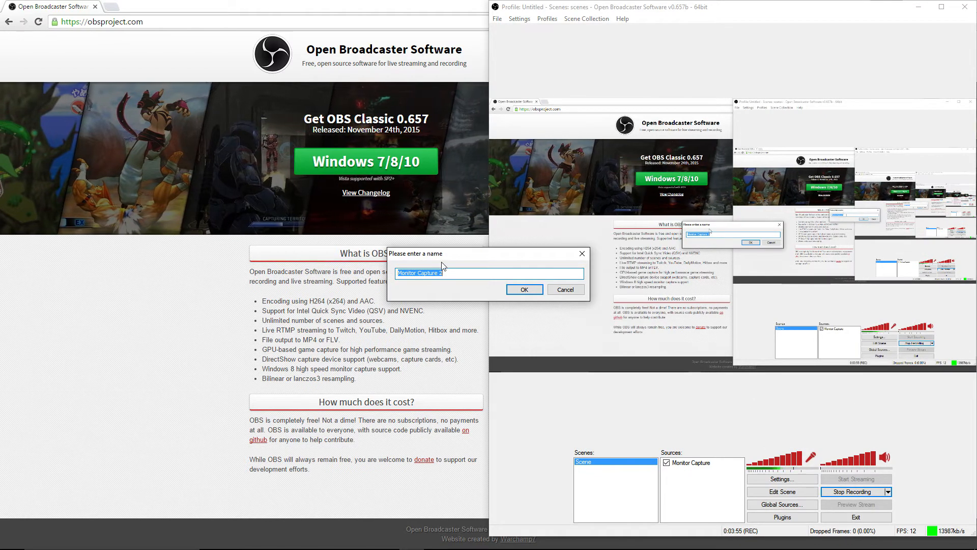
pyautogui.click(523, 289)
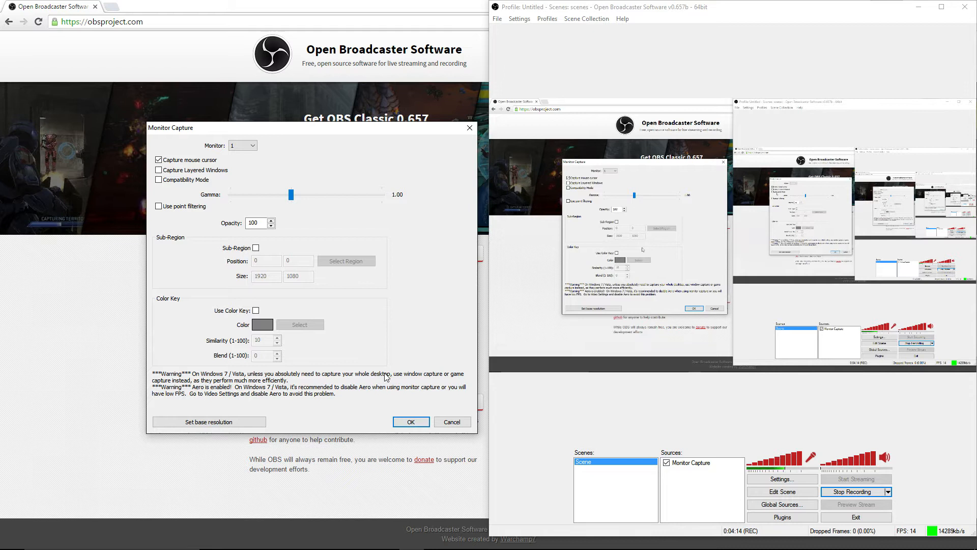
pyautogui.click(410, 421)
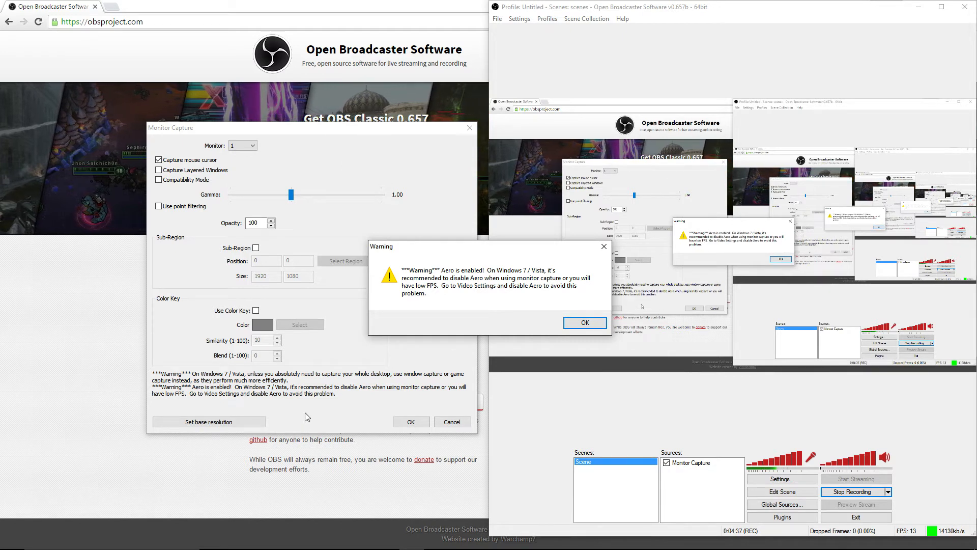
pyautogui.moveTo(434, 338)
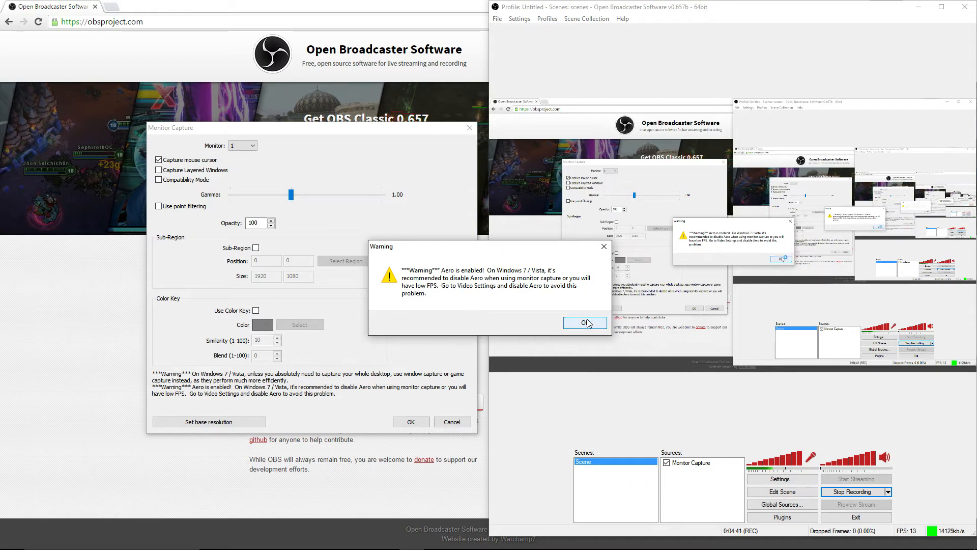
# - Dismiss the Aero performance warning so Monitor Capture 2 joins the sources list
pyautogui.click(584, 323)
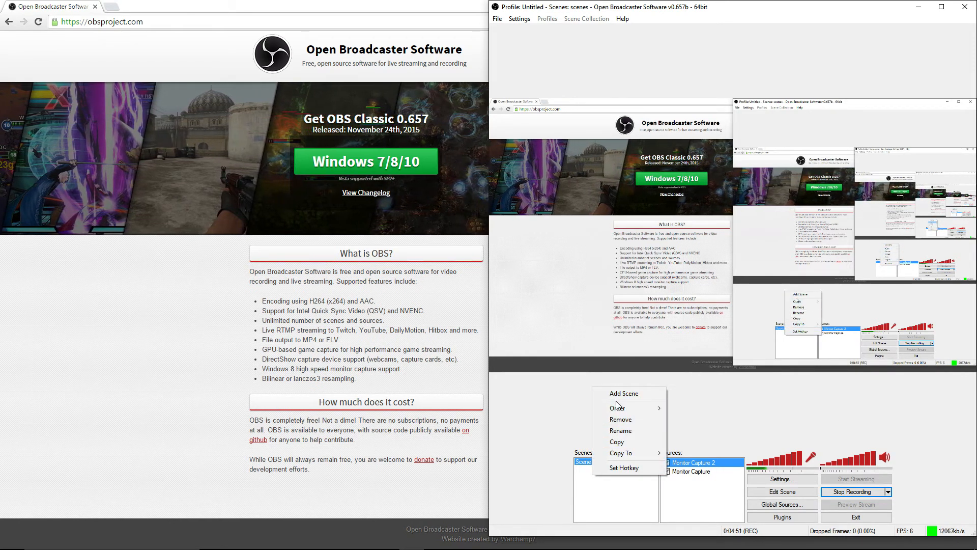
# - Close the scene options menu and bring up the OBS Settings window on its General page
pyautogui.click(622, 393)
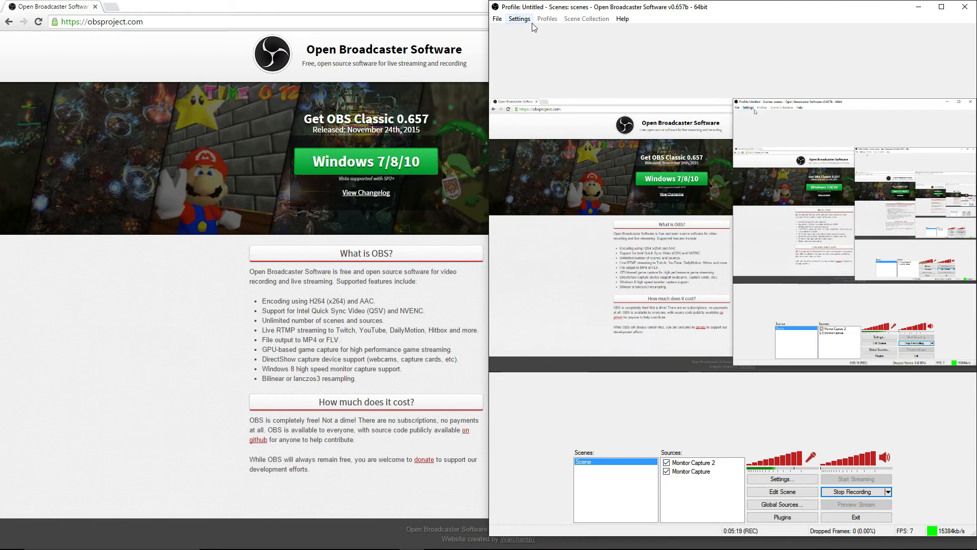
pyautogui.click(518, 18)
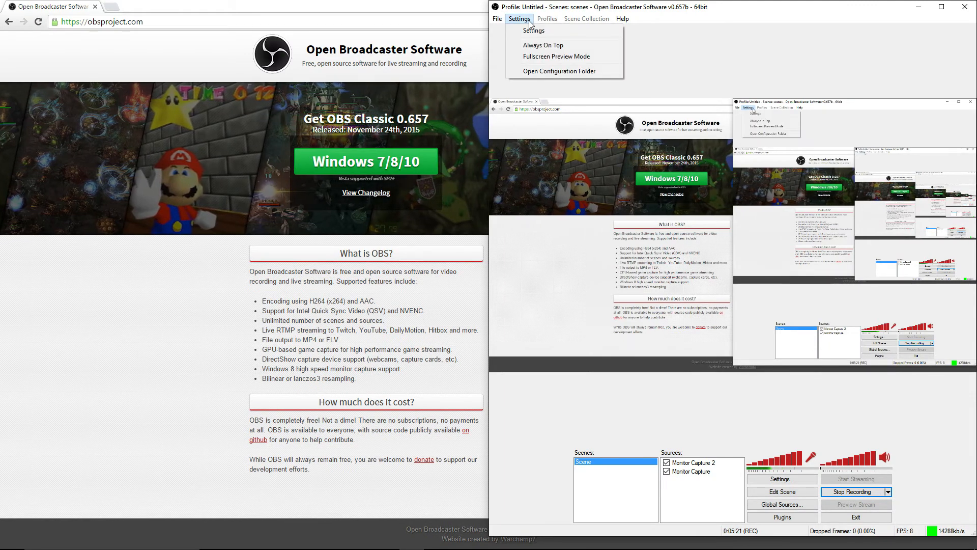
pyautogui.click(532, 30)
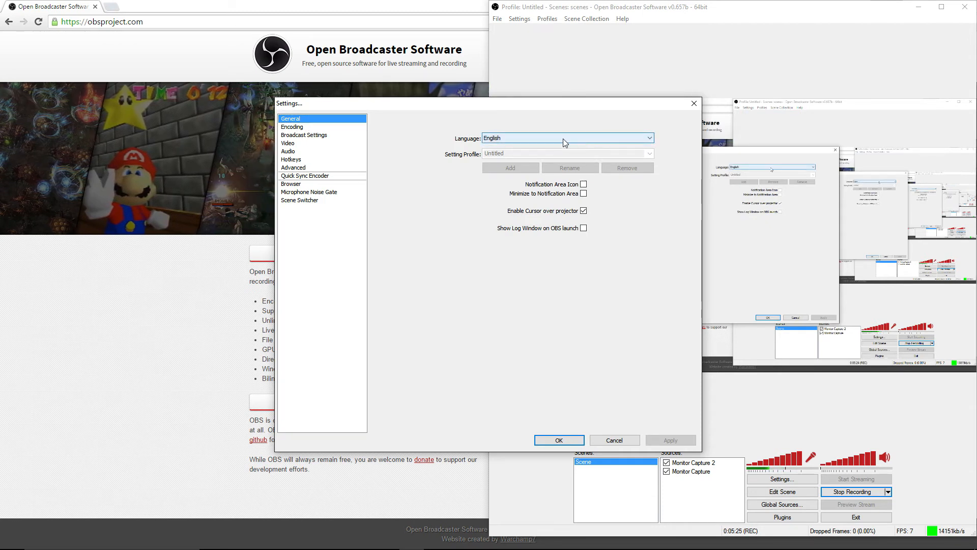
# - Review the x264 CBR encoding with 14000 kb/s max bitrate, then move to Broadcast Settings
pyautogui.click(292, 127)
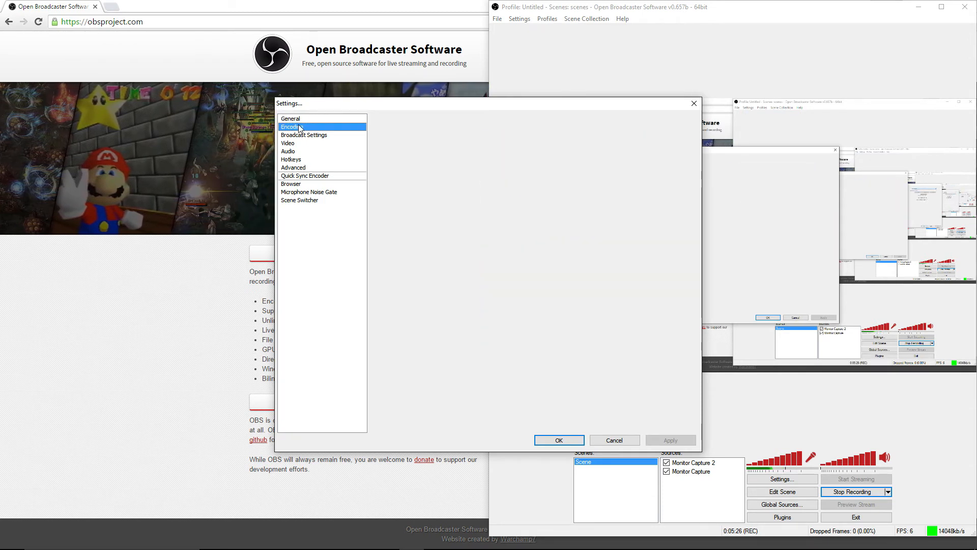
pyautogui.click(292, 127)
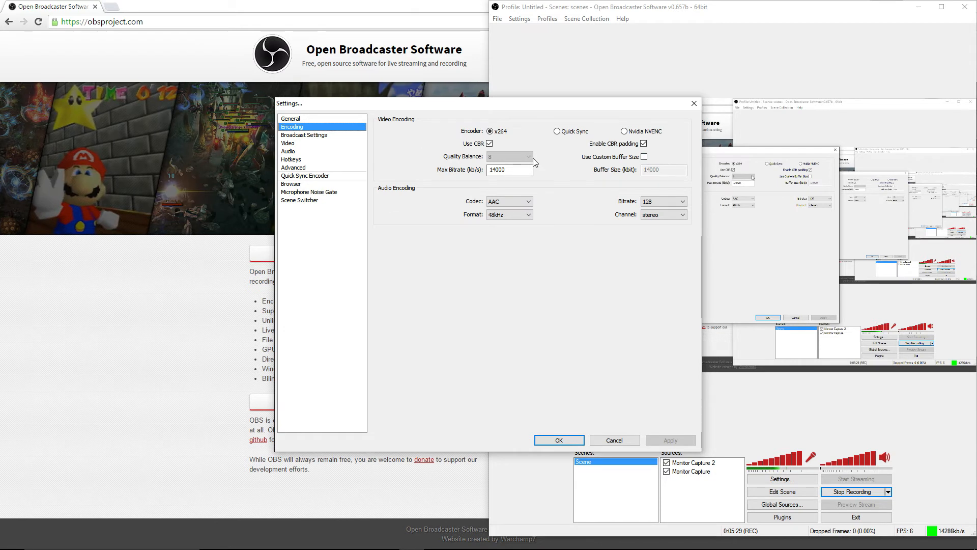
pyautogui.click(507, 170)
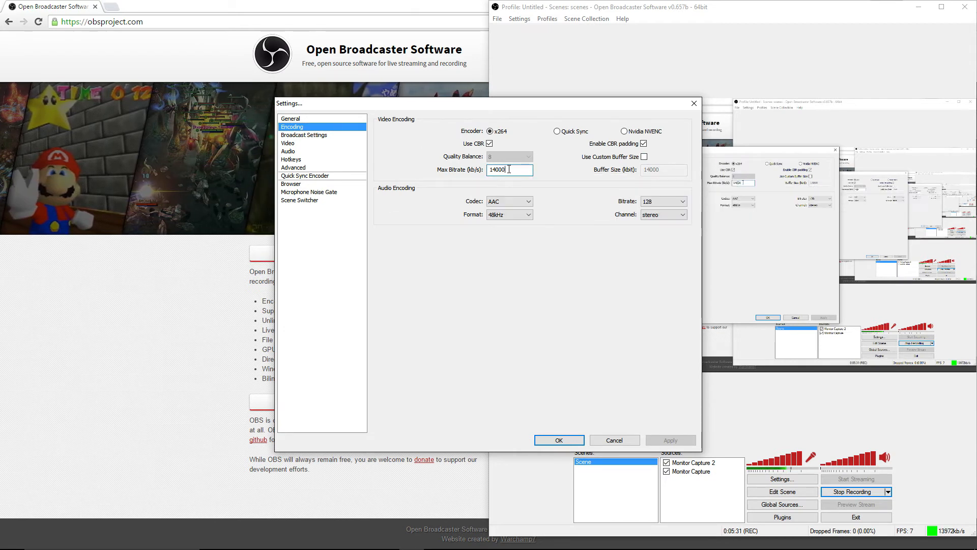
pyautogui.tripleClick(507, 170)
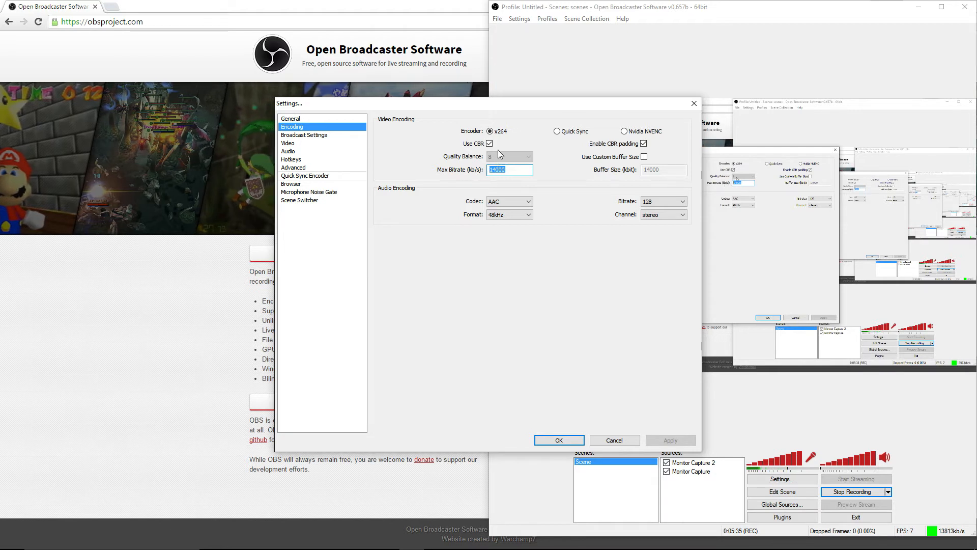
pyautogui.click(491, 132)
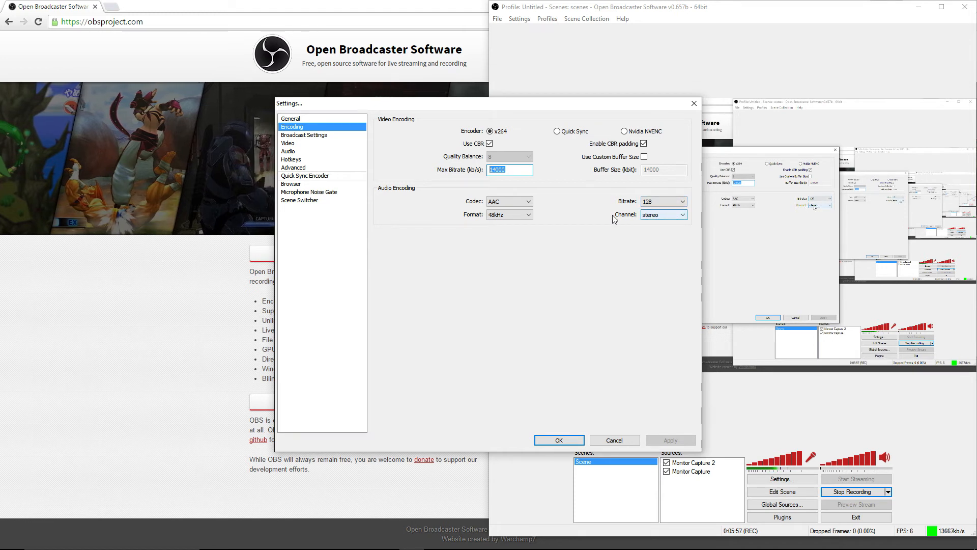
pyautogui.click(304, 134)
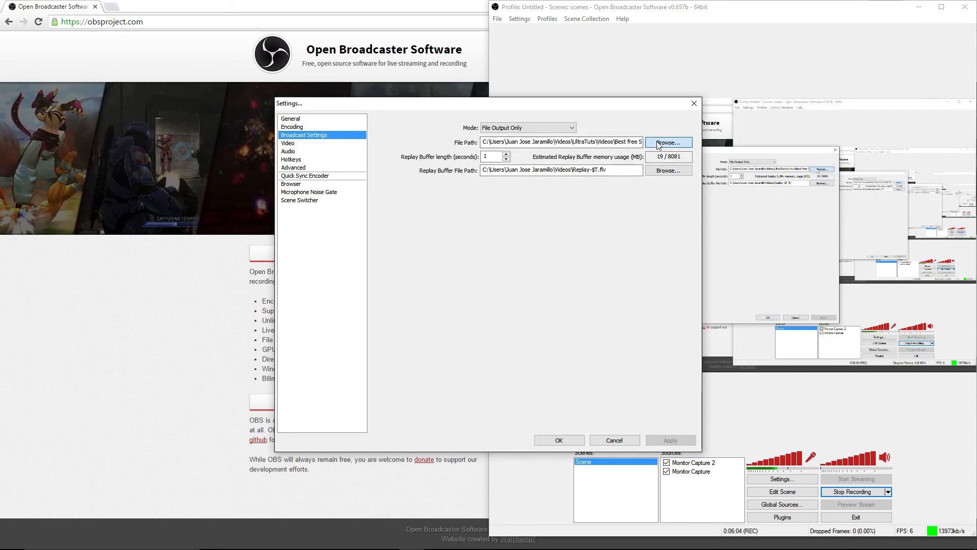
# - Keep the recordings file path in the UltraTuts videos folder and show the 1920x1080, 30 FPS video settings
pyautogui.click(667, 143)
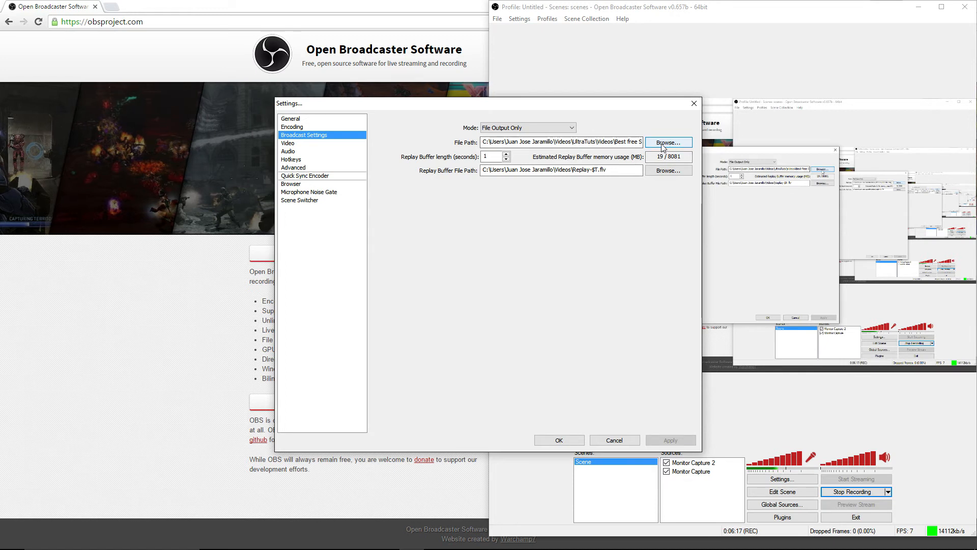
pyautogui.click(668, 143)
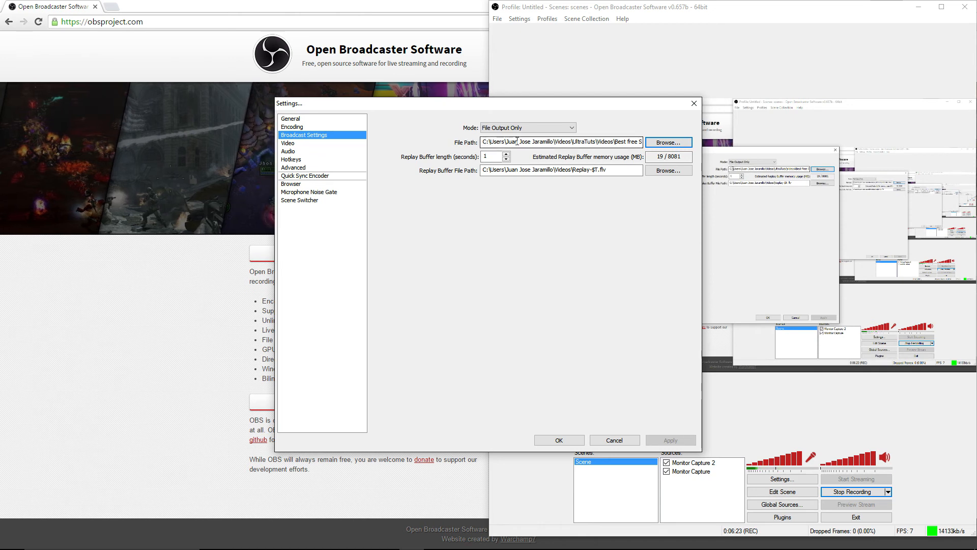
pyautogui.click(288, 144)
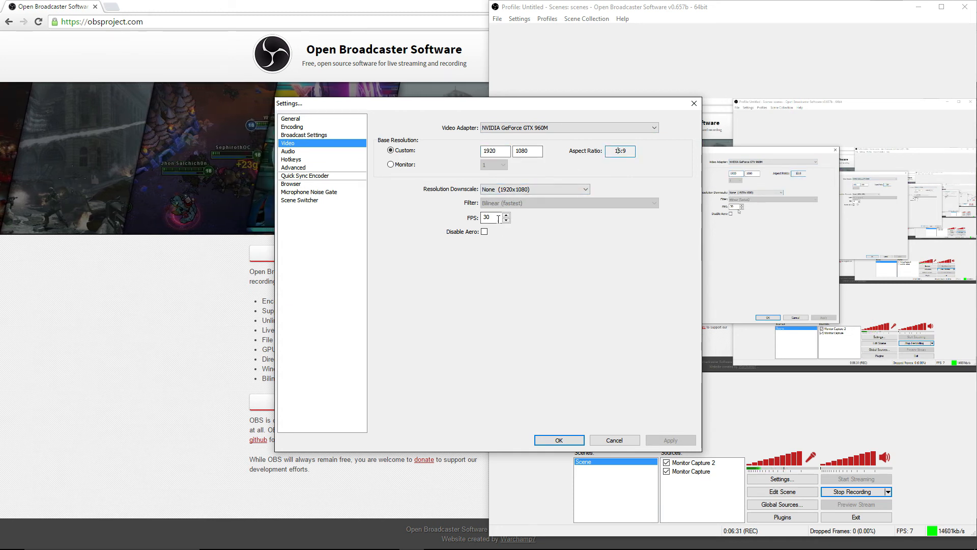
# - Check the default audio devices and the hotkeys with F9 Start Stream and F10 Stop Stream
pyautogui.click(288, 151)
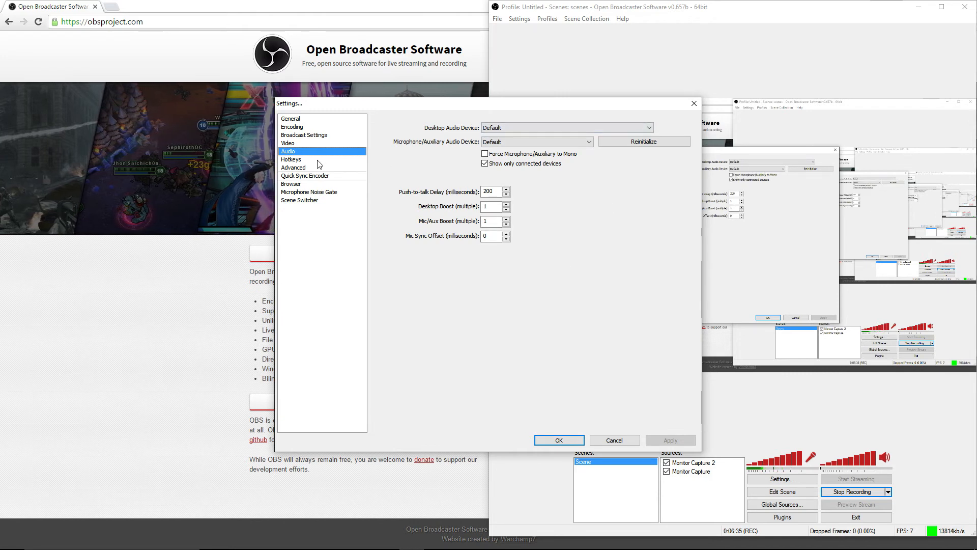
pyautogui.click(291, 159)
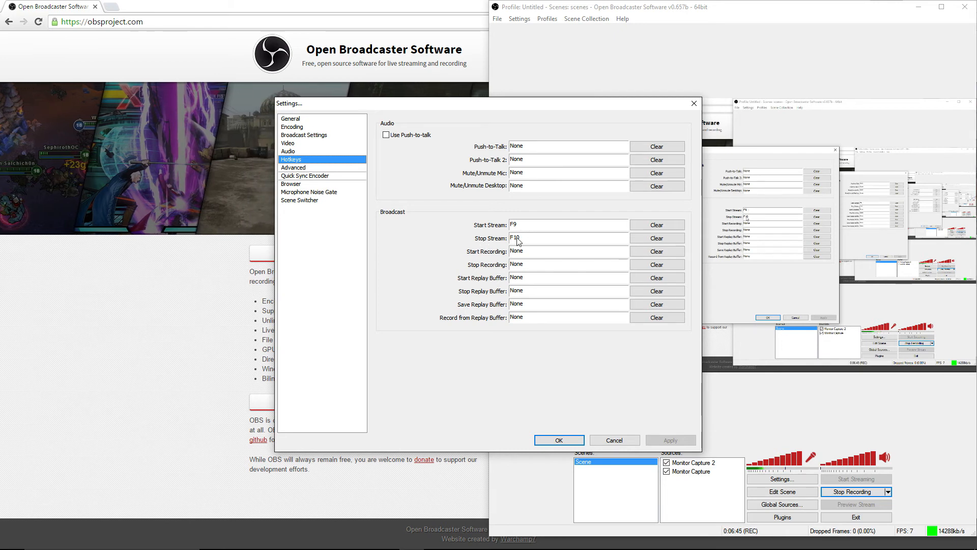
# - Look over the Advanced, Browser and Microphone Noise Gate pages, then save and close Settings
pyautogui.click(293, 166)
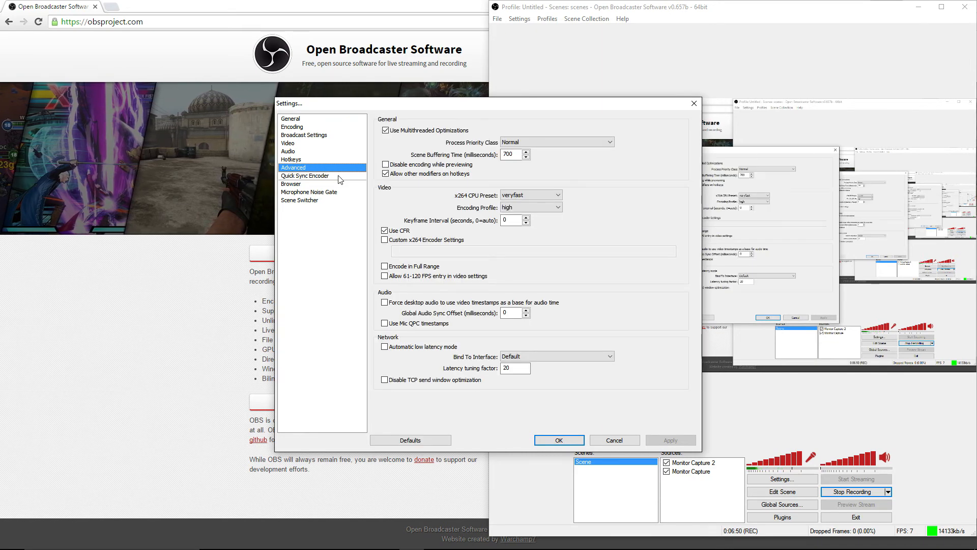
pyautogui.click(290, 183)
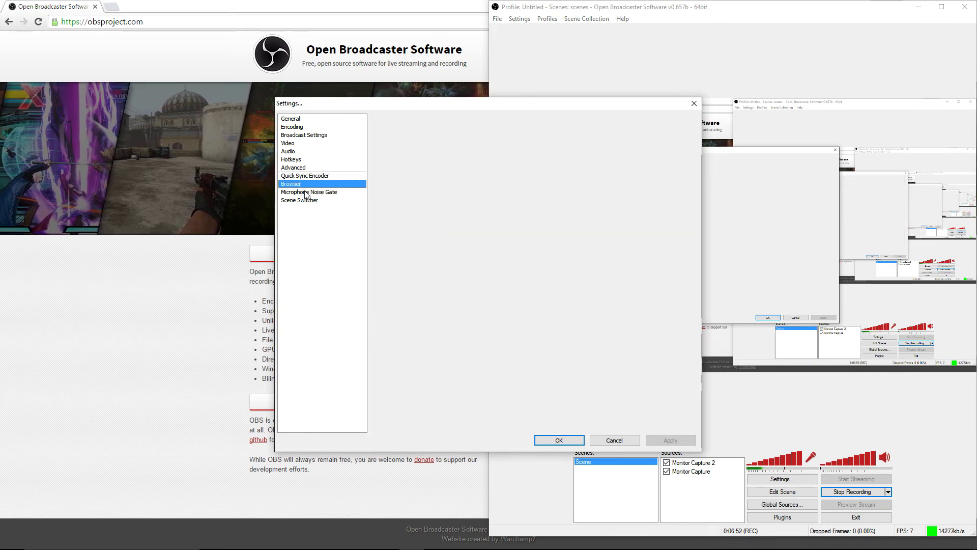
pyautogui.click(309, 192)
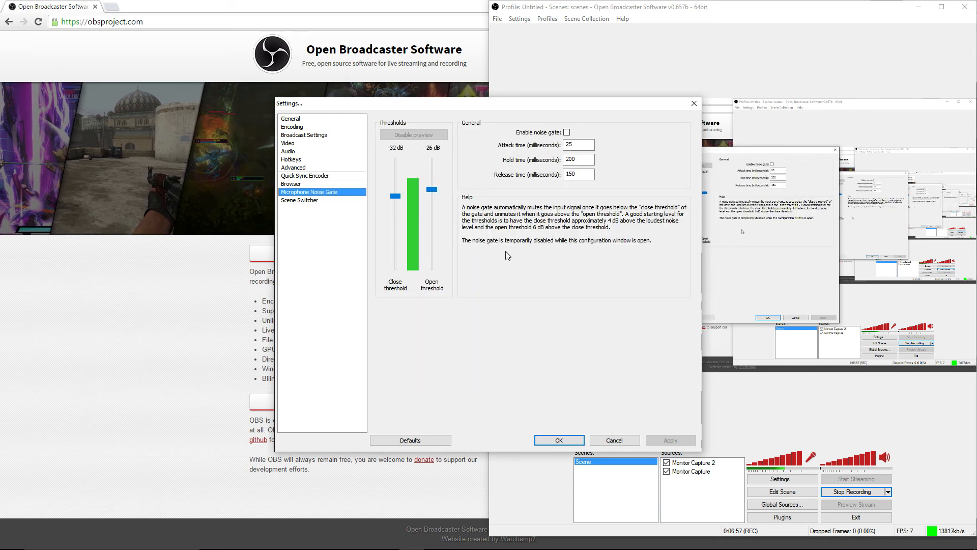
pyautogui.click(290, 118)
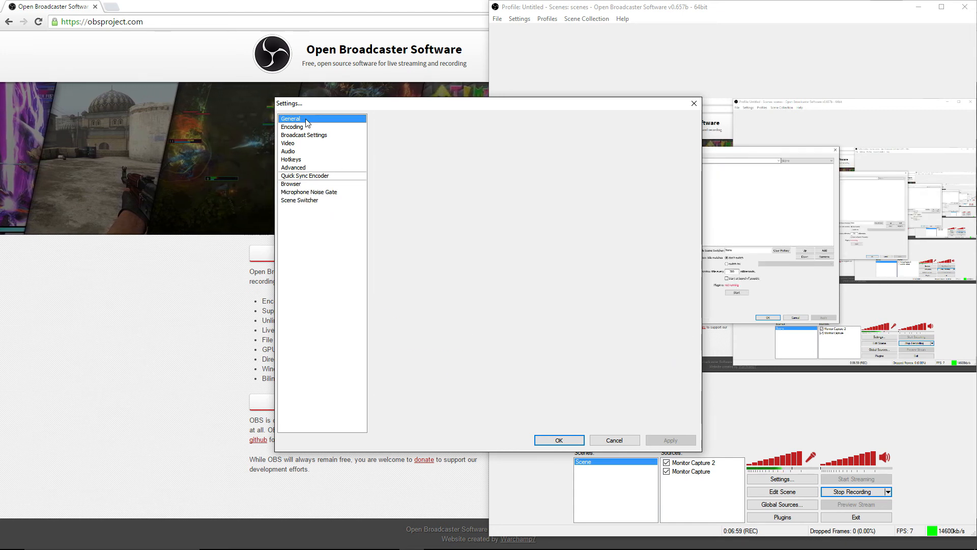
pyautogui.click(290, 118)
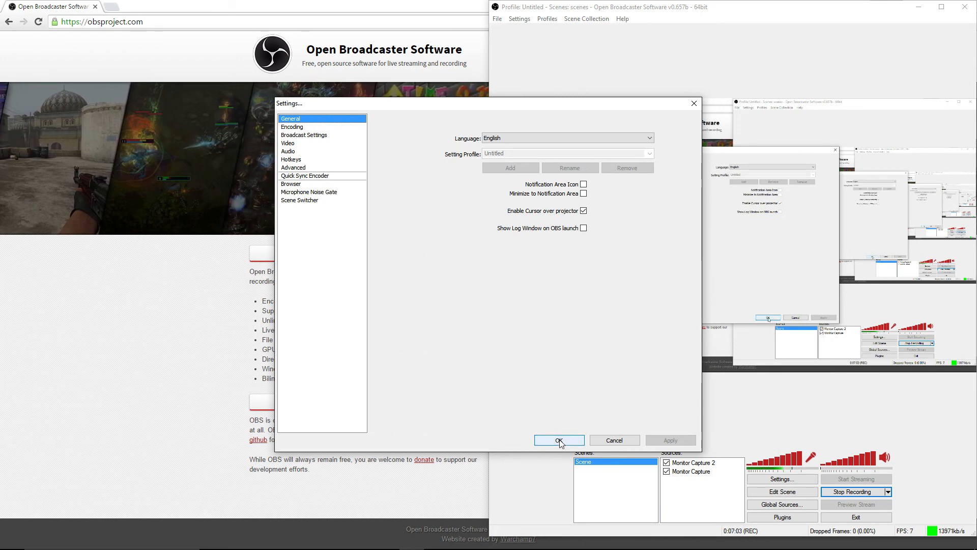
pyautogui.click(558, 440)
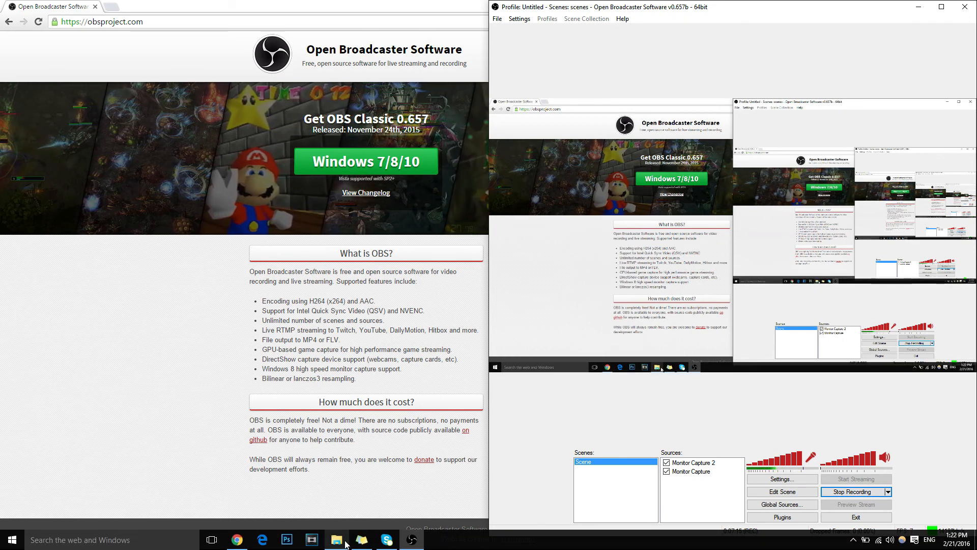
# - Locate and select the recorded 'vid' file in the 'Best free Screen recording software' folder
pyautogui.click(338, 540)
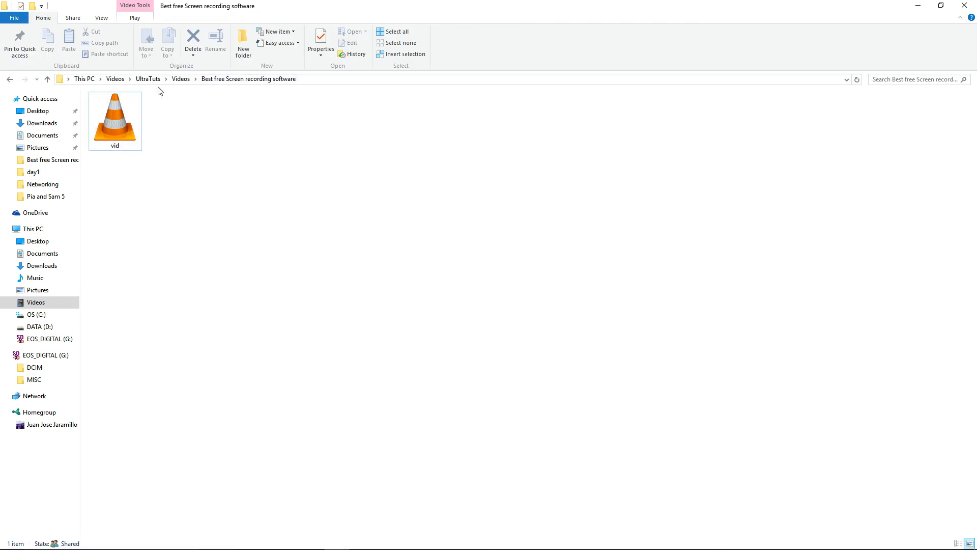
pyautogui.click(248, 79)
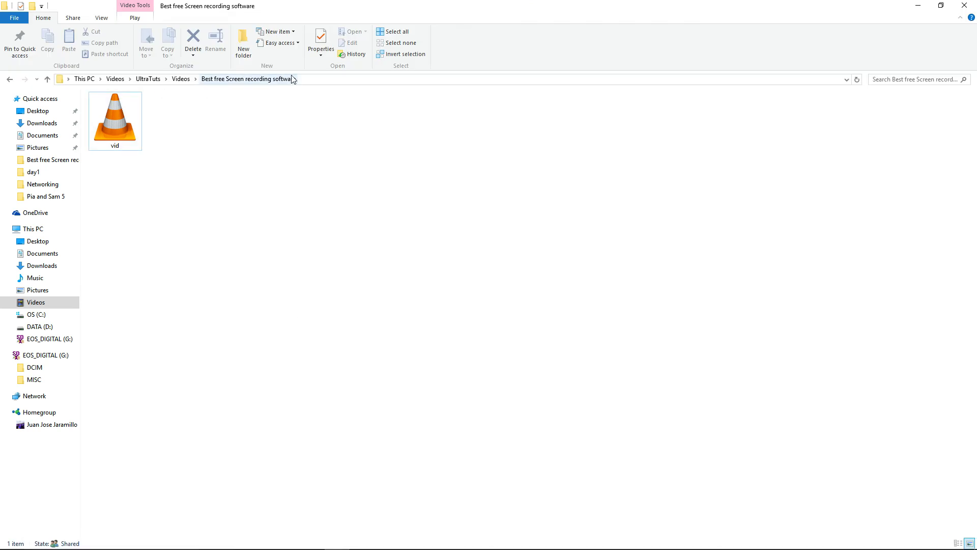
pyautogui.click(115, 119)
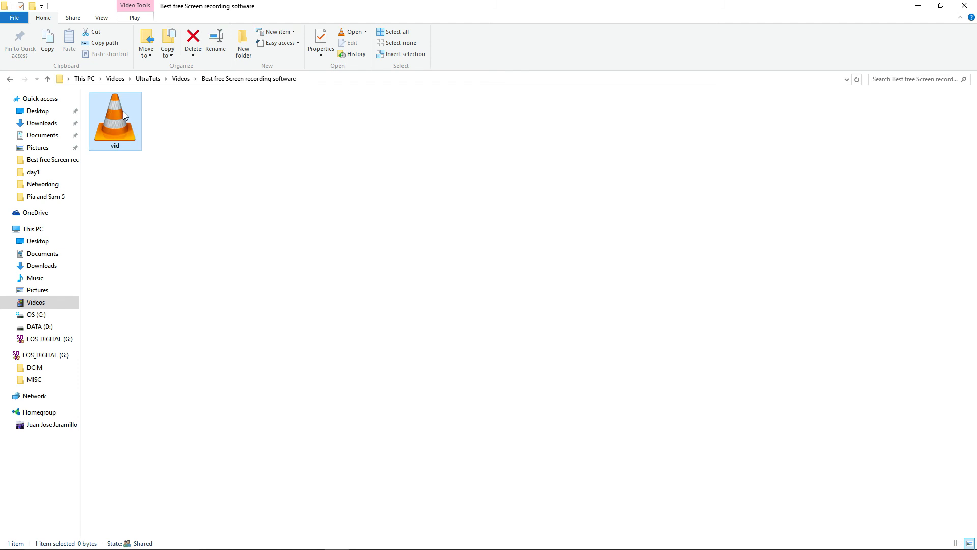
pyautogui.moveTo(120, 109)
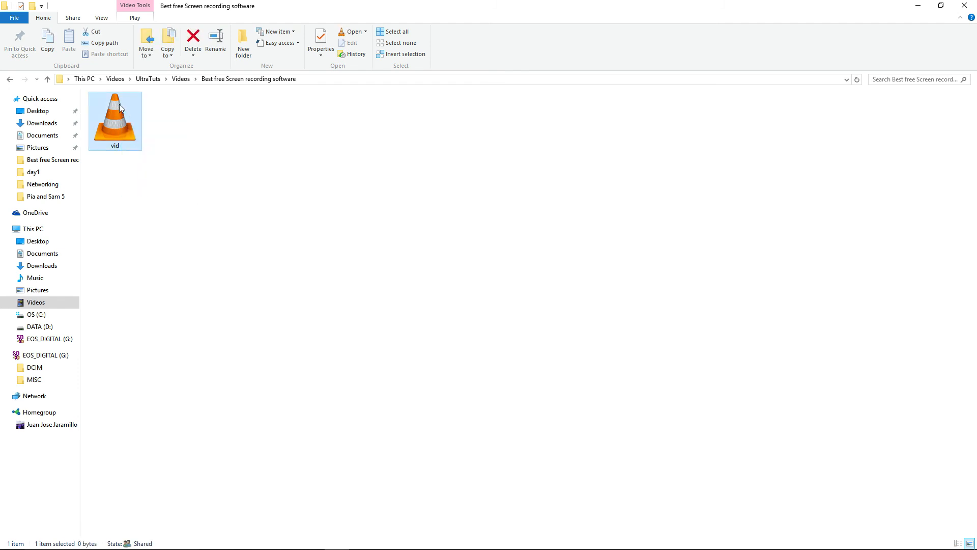
pyautogui.moveTo(340, 267)
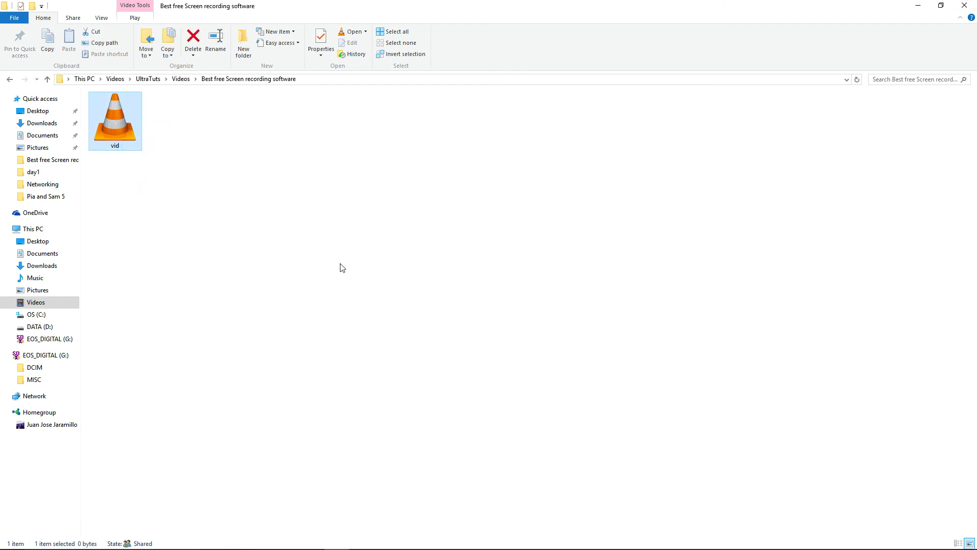
pyautogui.moveTo(167, 183)
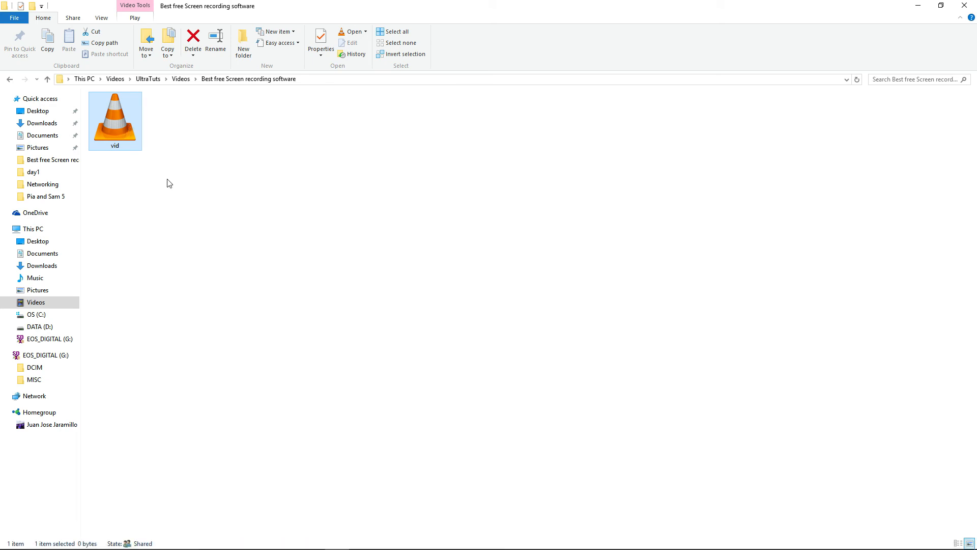
pyautogui.moveTo(125, 115)
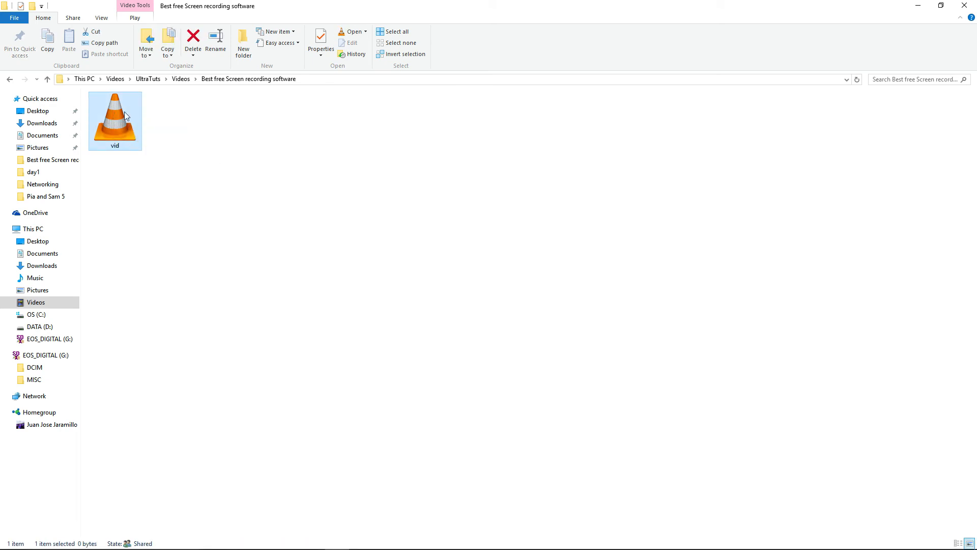